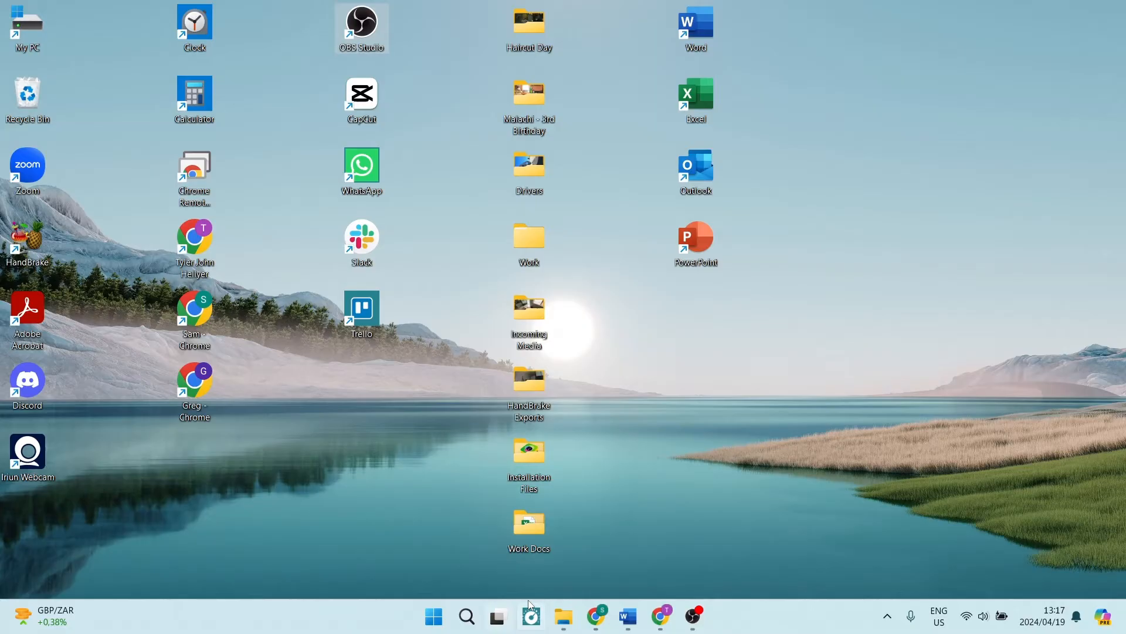
- Launch File Explorer from the taskbar, showing the Pictures folder and its seven subfolders
left_click(563, 616)
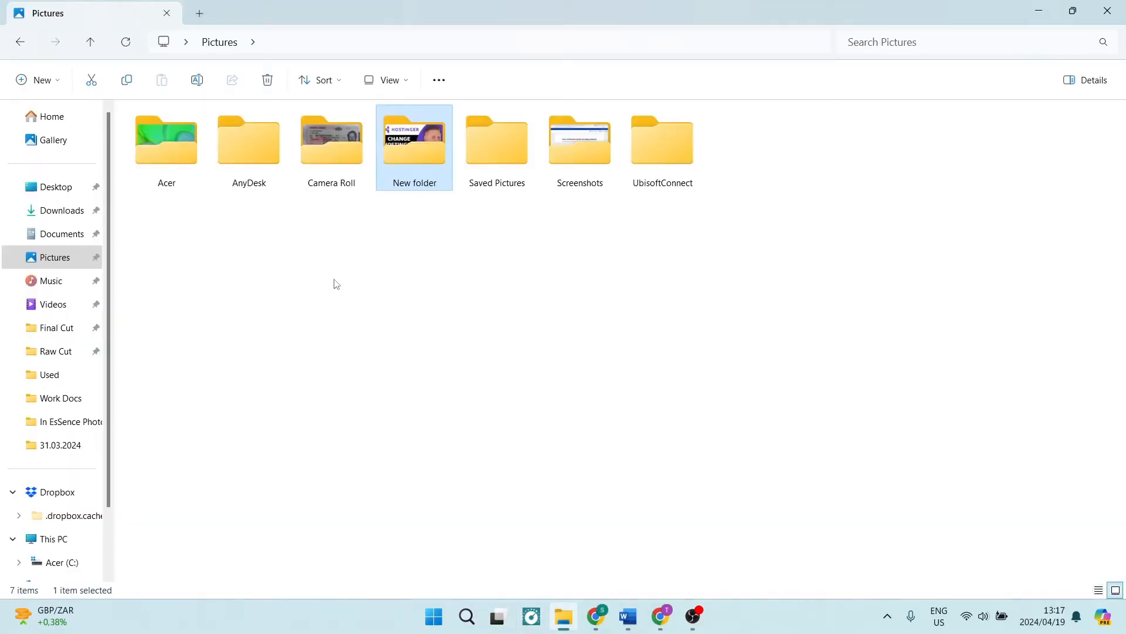
mouse_move(415, 140)
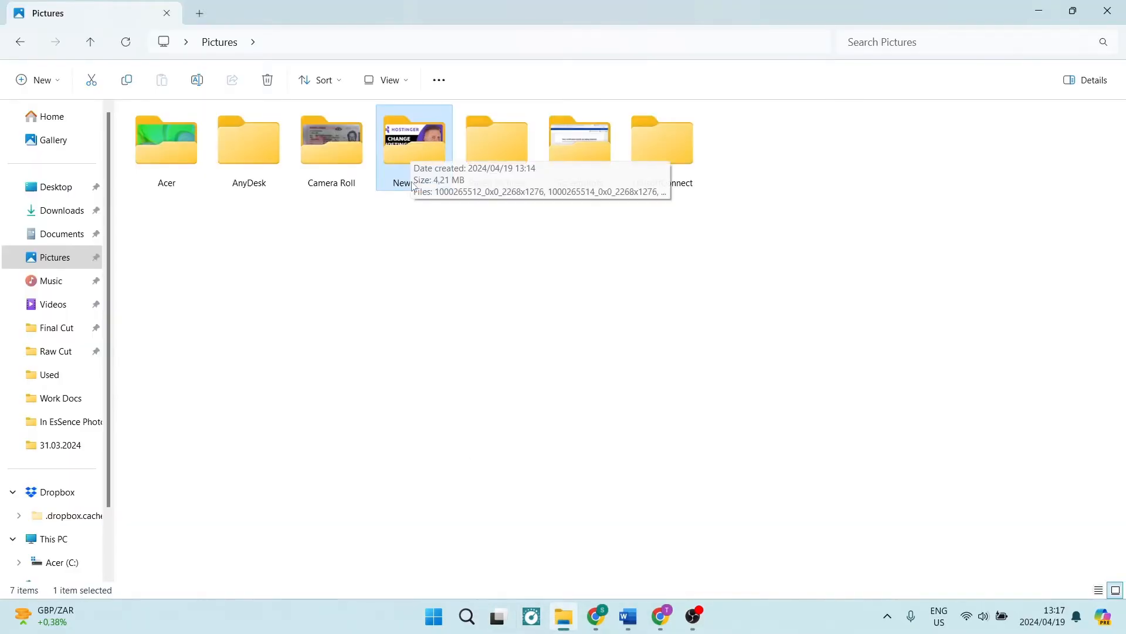
- Open New folder and select all four Hostinger thumbnail images
double_click(413, 140)
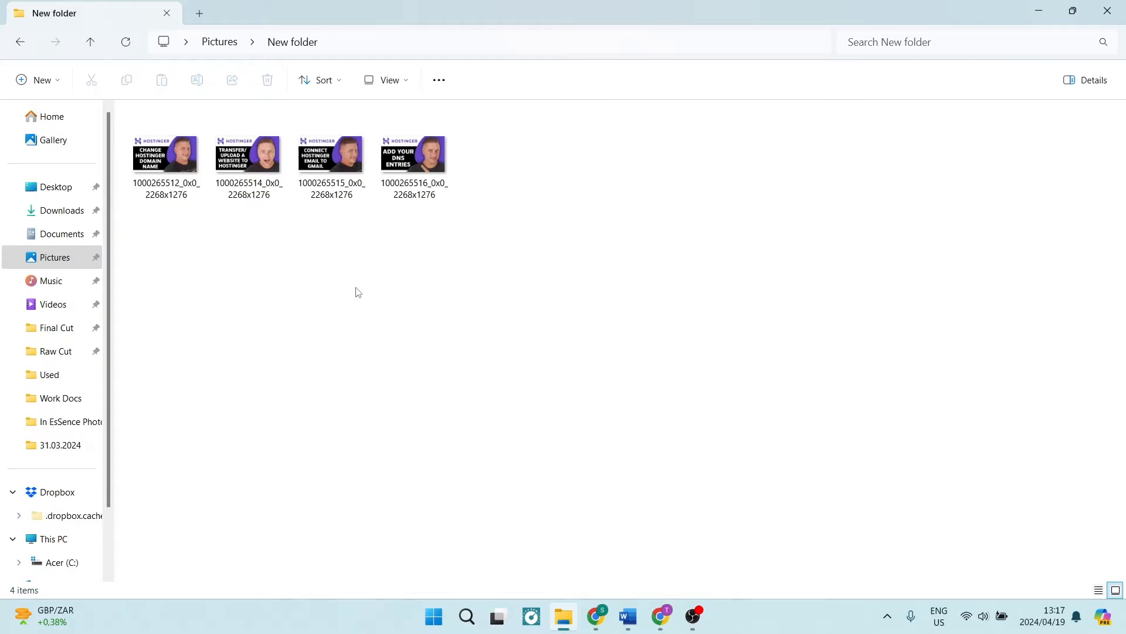
mouse_move(569, 248)
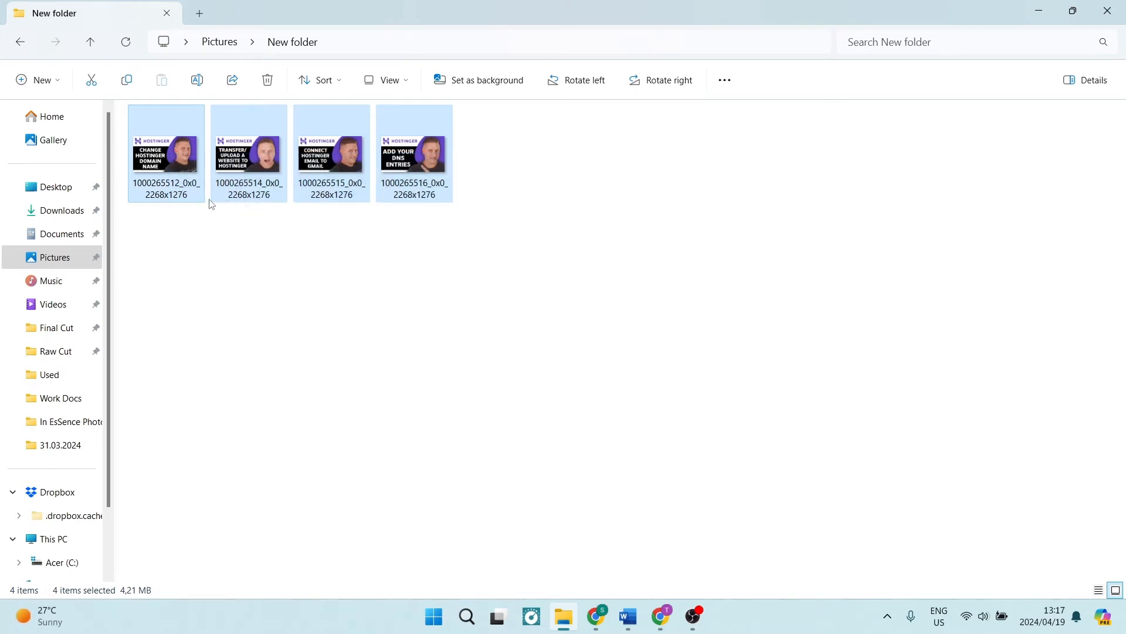
left_click(166, 153)
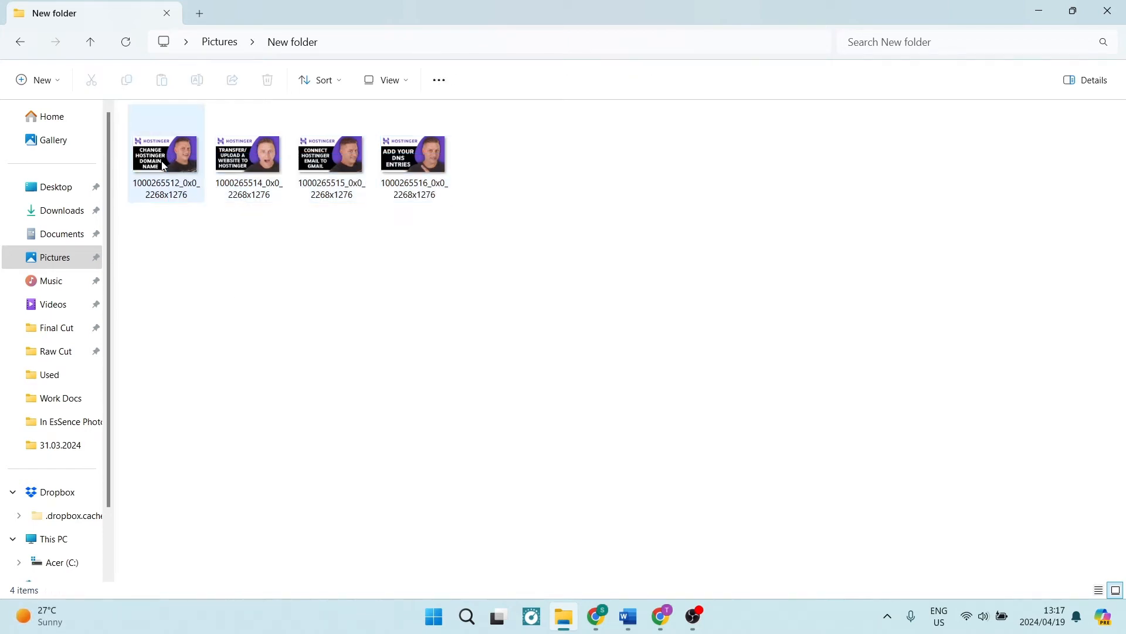
left_click(166, 153)
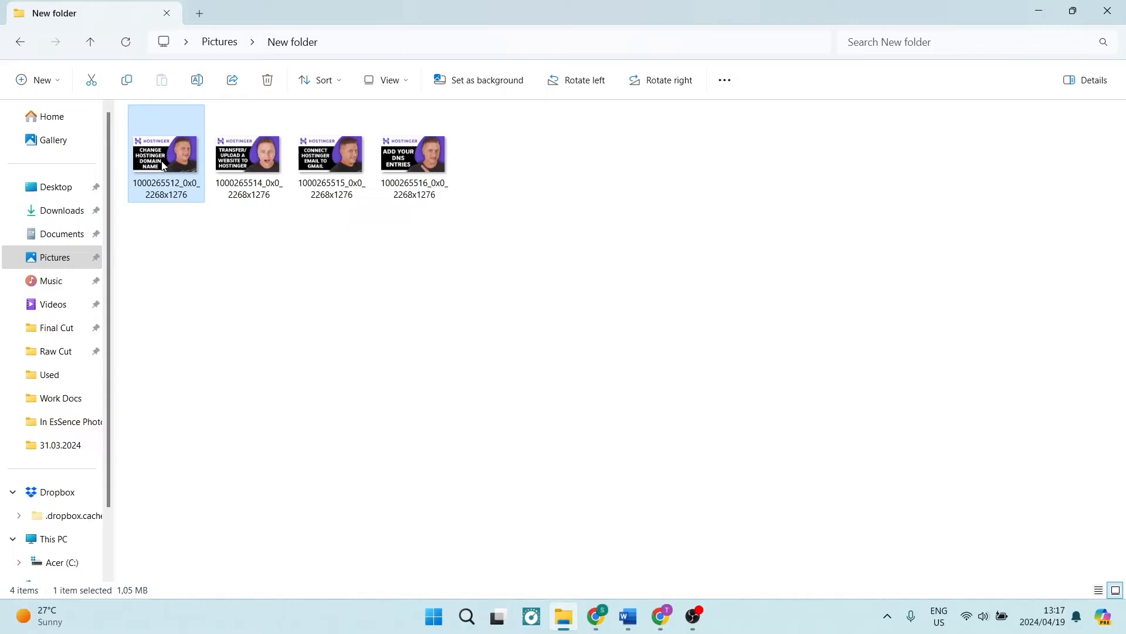
key("ctrl+a")
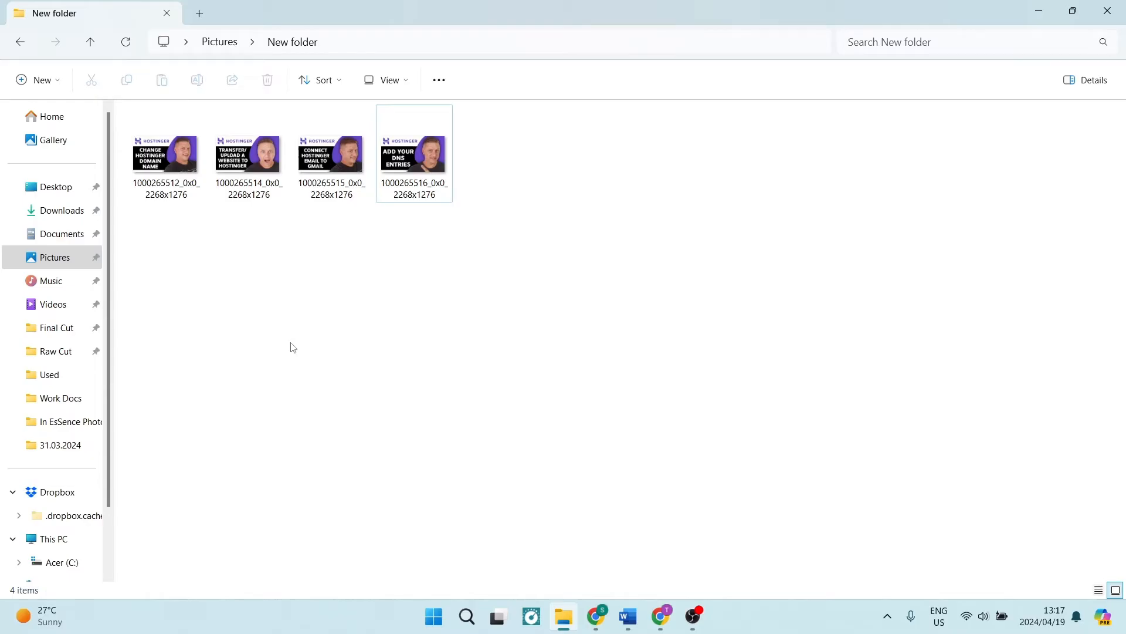
mouse_move(213, 246)
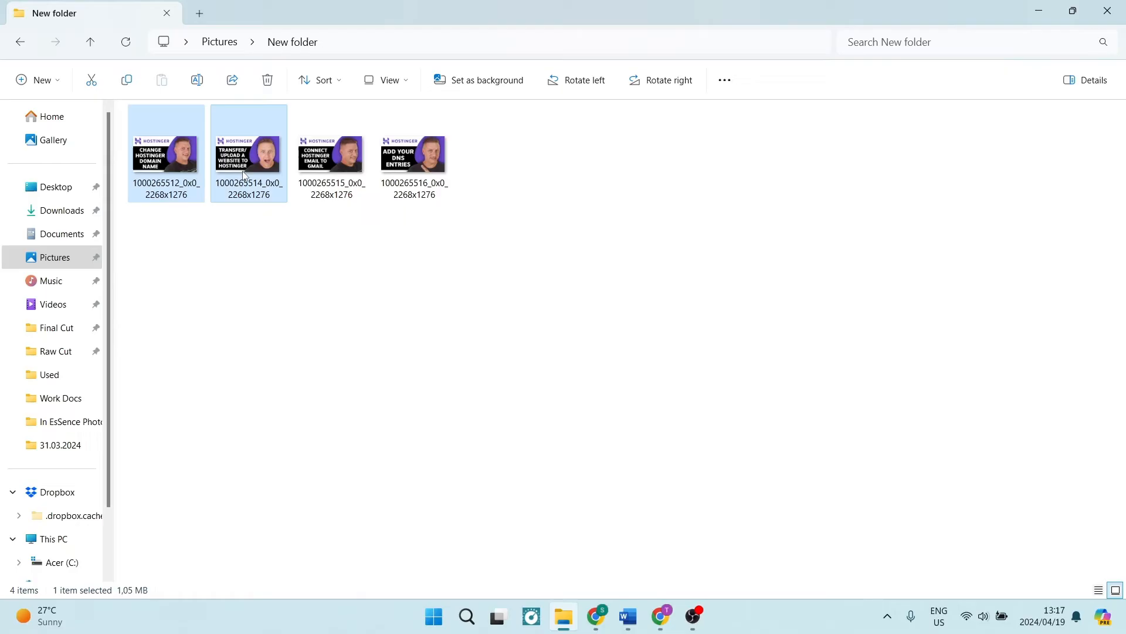
left_click(413, 153)
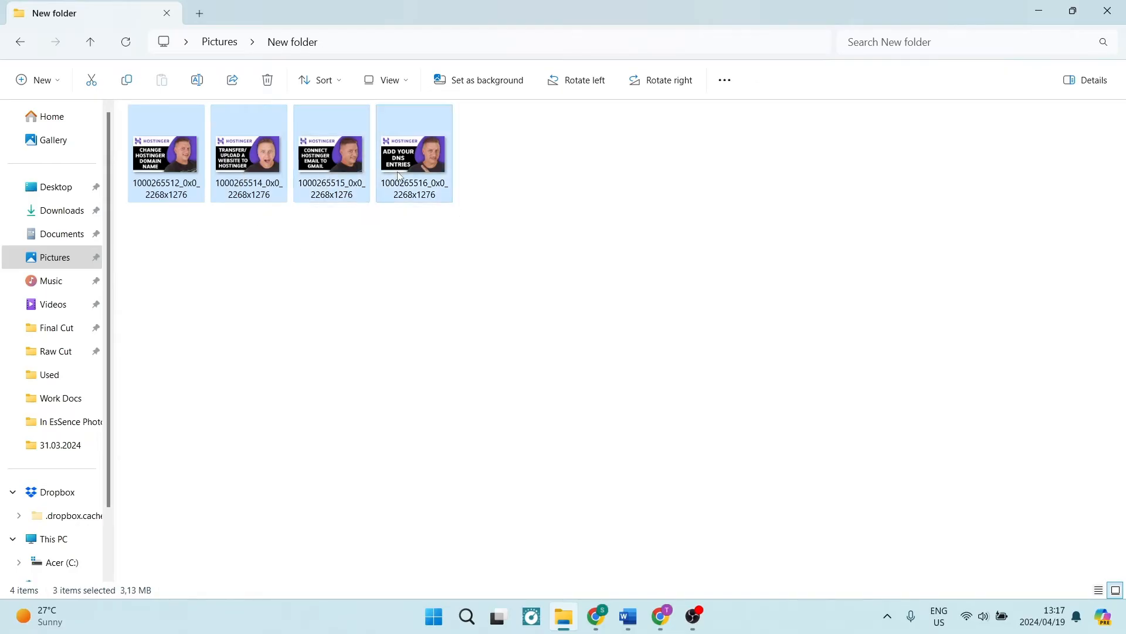
left_click(249, 153)
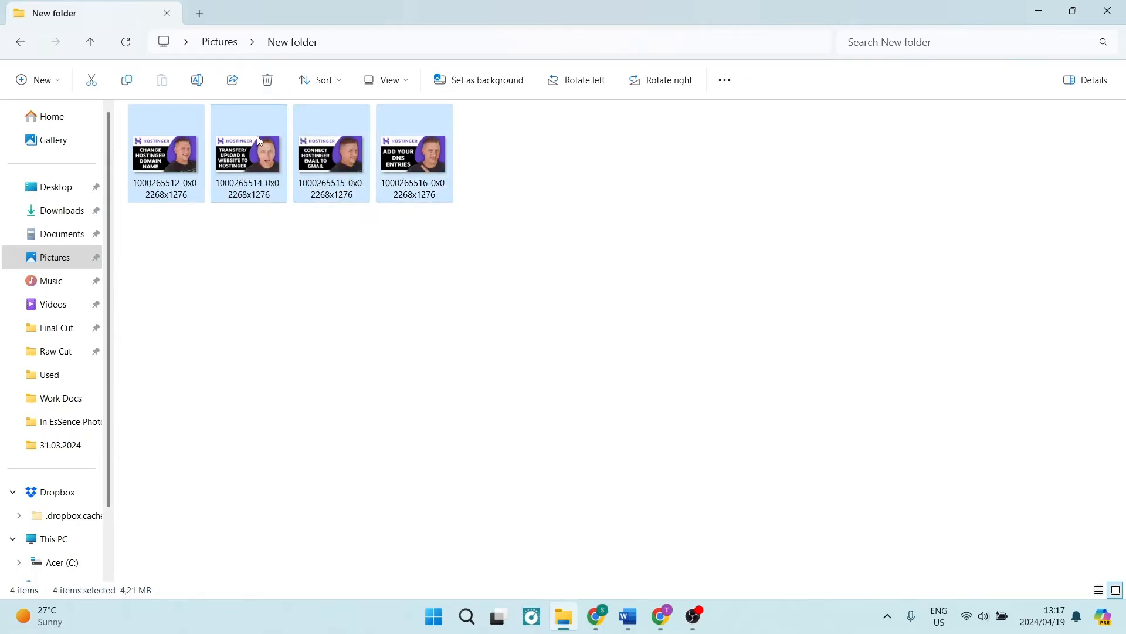
- Bring up the classic context menu for the four selected images via Show more options
right_click(248, 151)
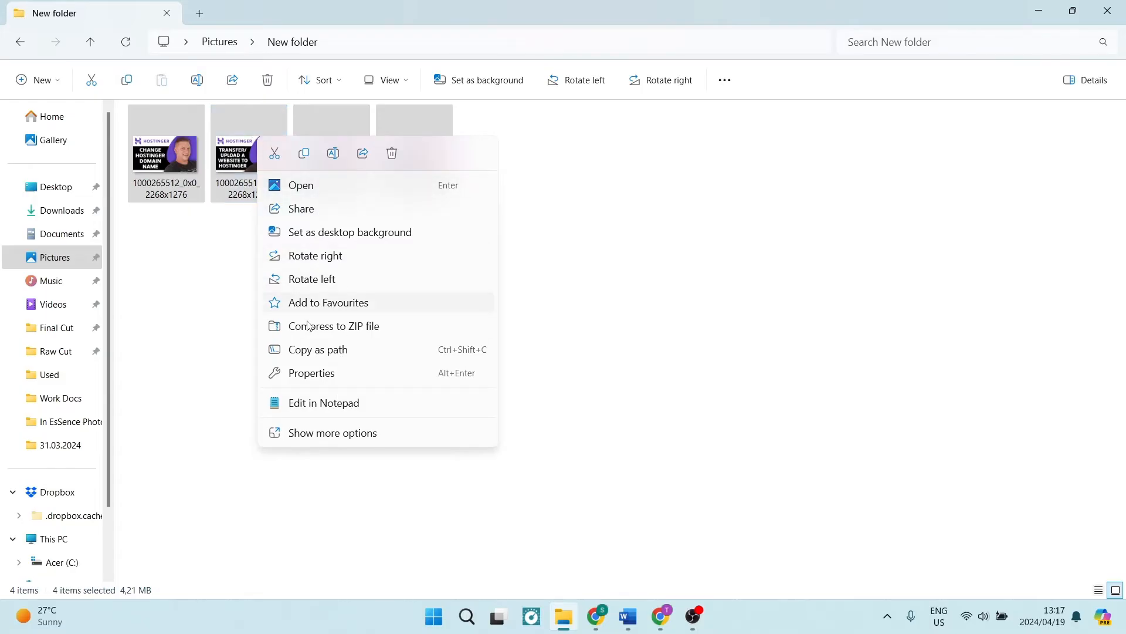
mouse_move(321, 436)
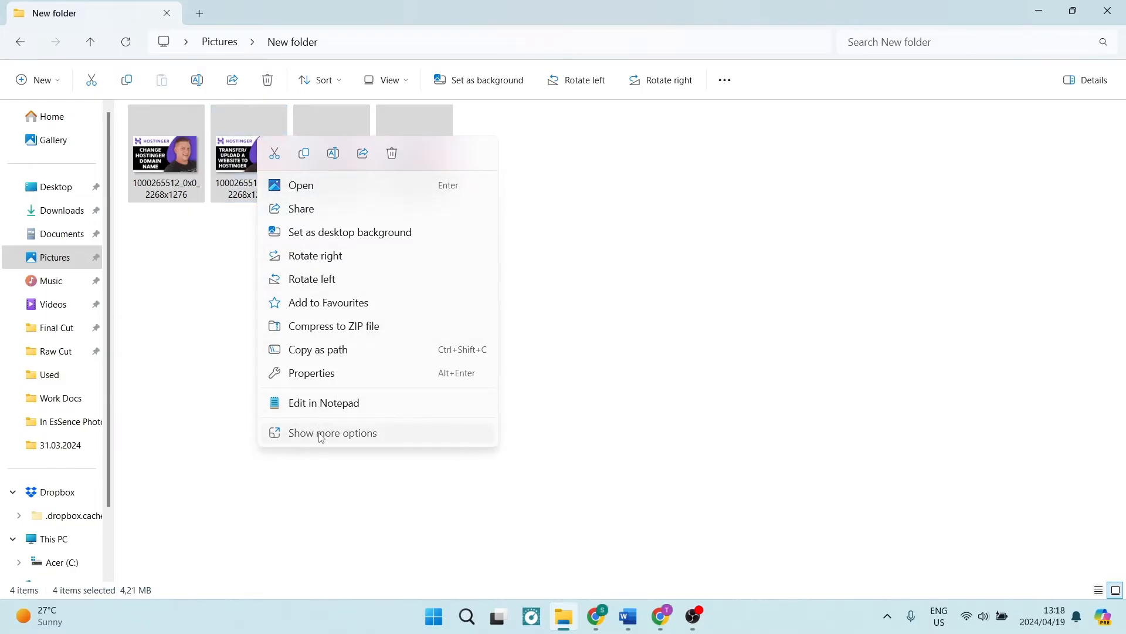
left_click(332, 433)
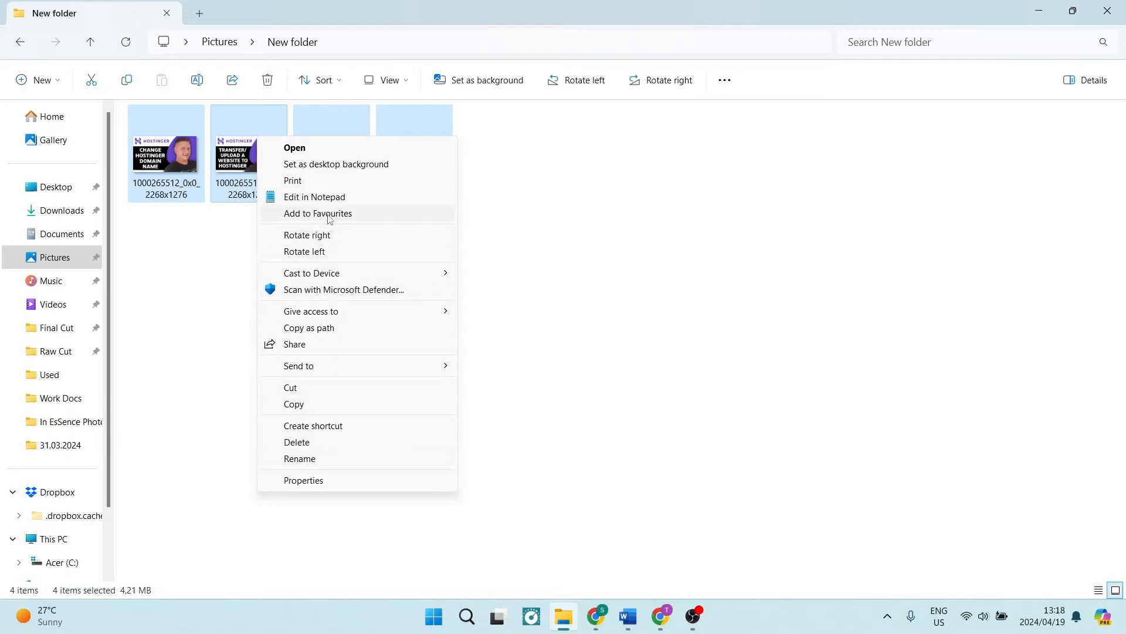
- Print the four images, trying Contact sheet and Wallet before choosing 9 x 13 cm (4)
left_click(292, 180)
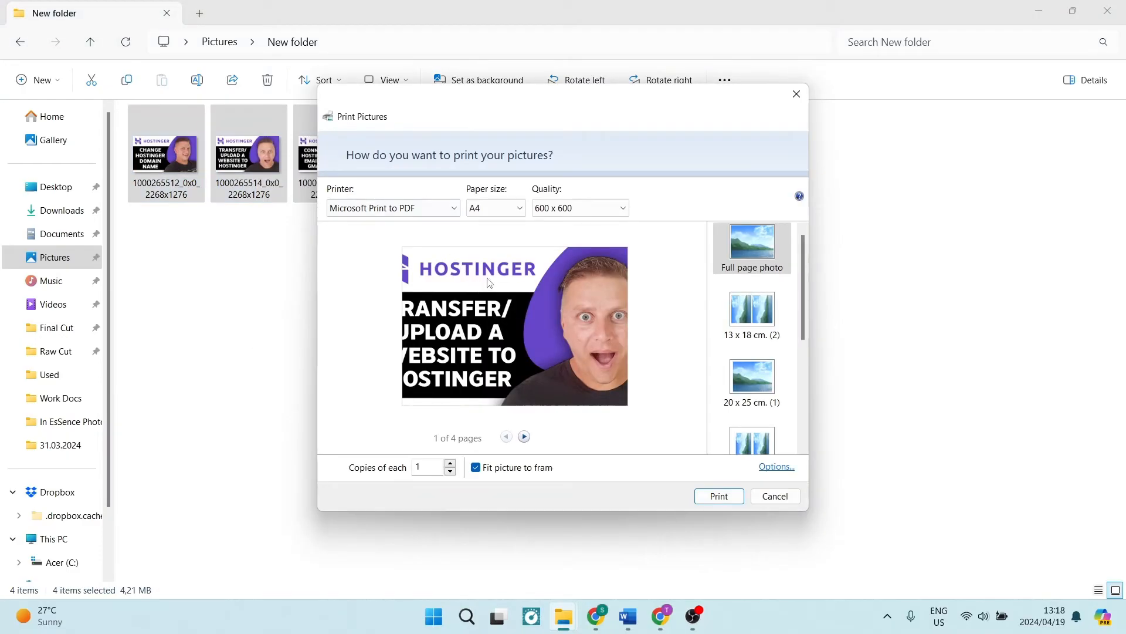
mouse_move(381, 264)
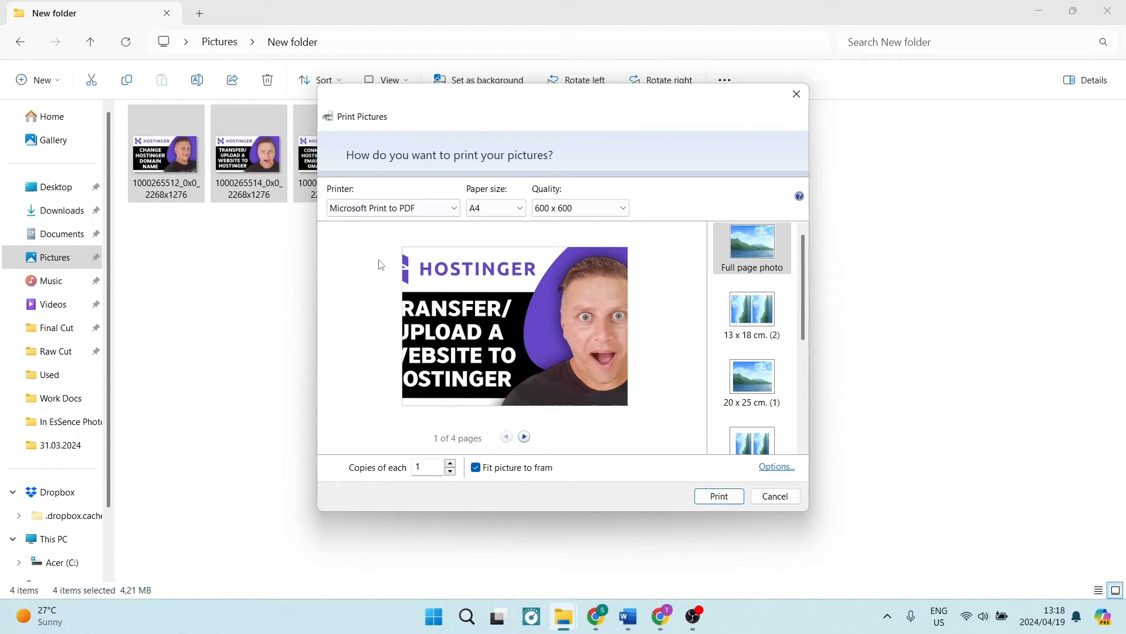
mouse_move(549, 339)
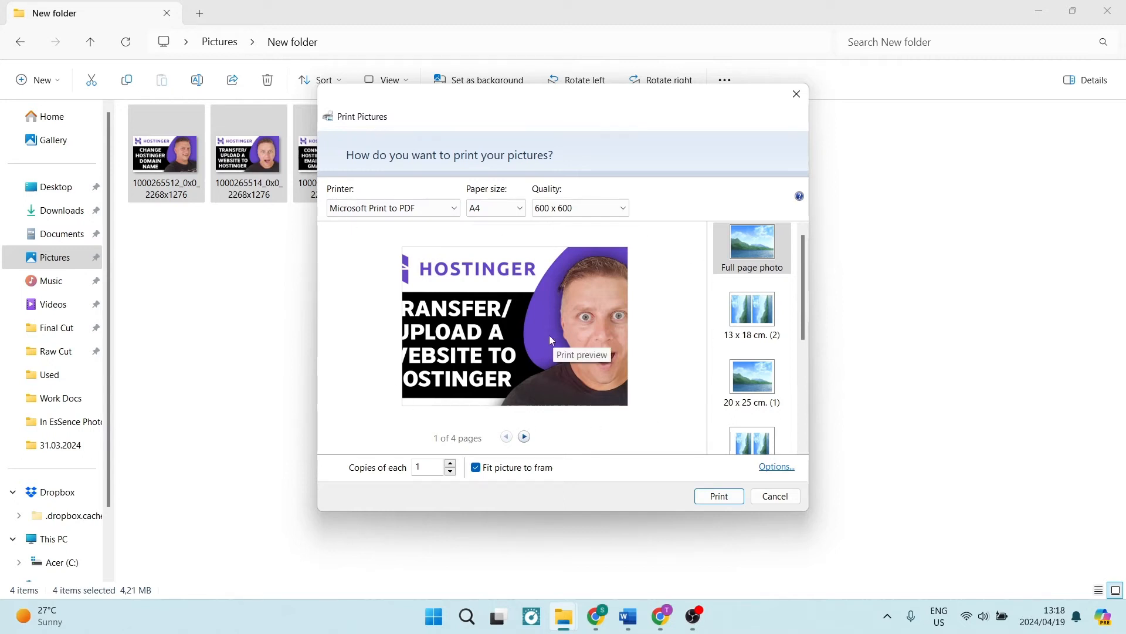
mouse_move(751, 248)
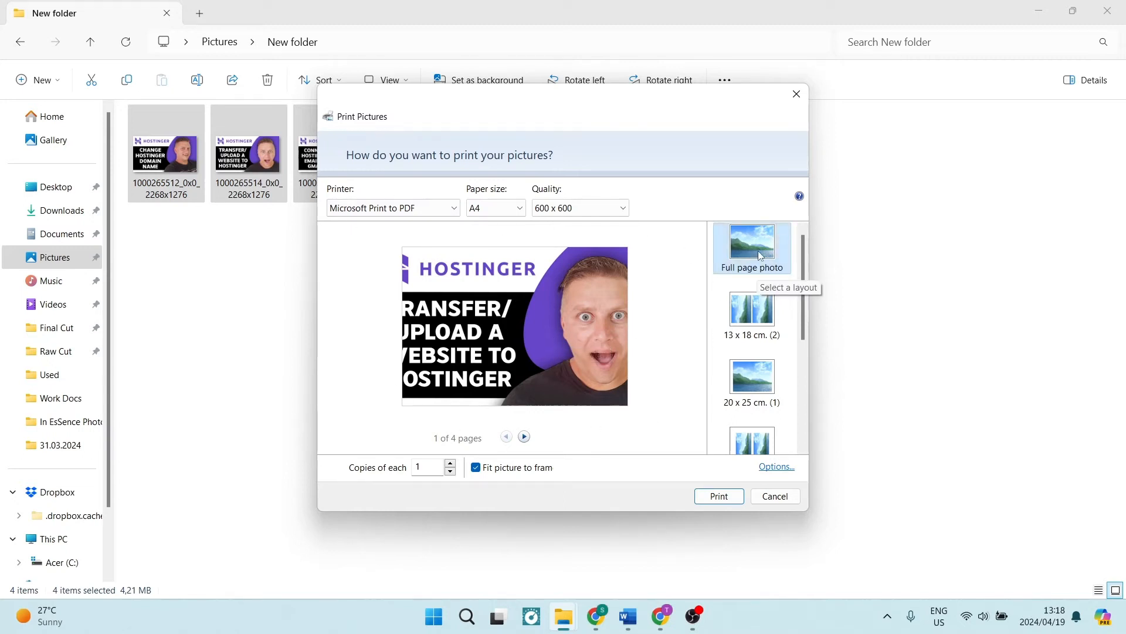
mouse_move(576, 274)
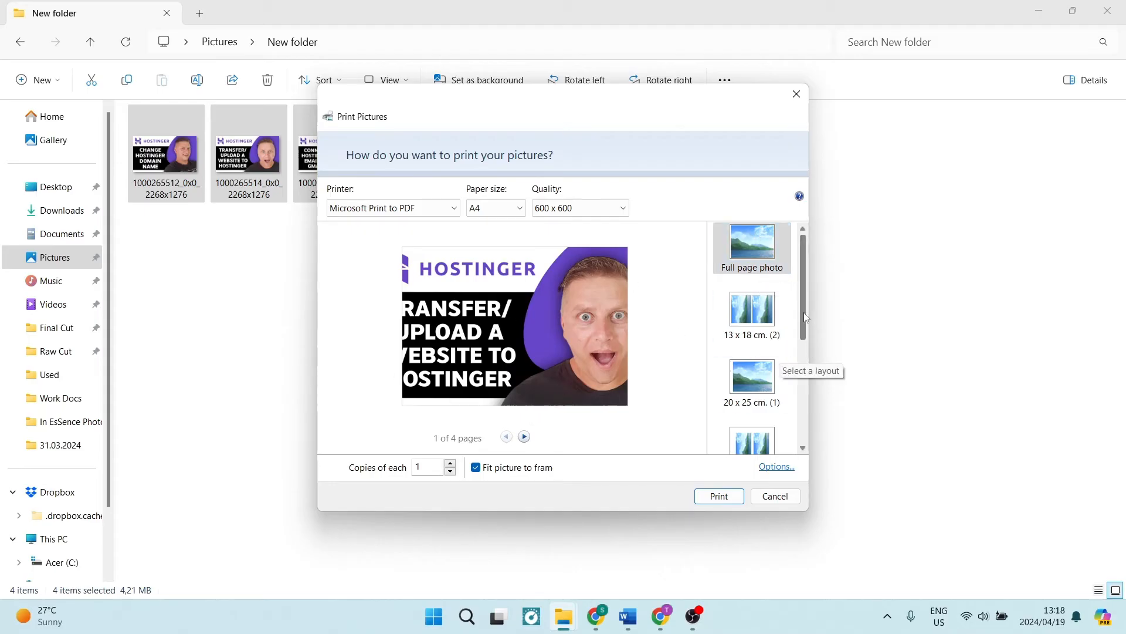
scroll("down", 3)
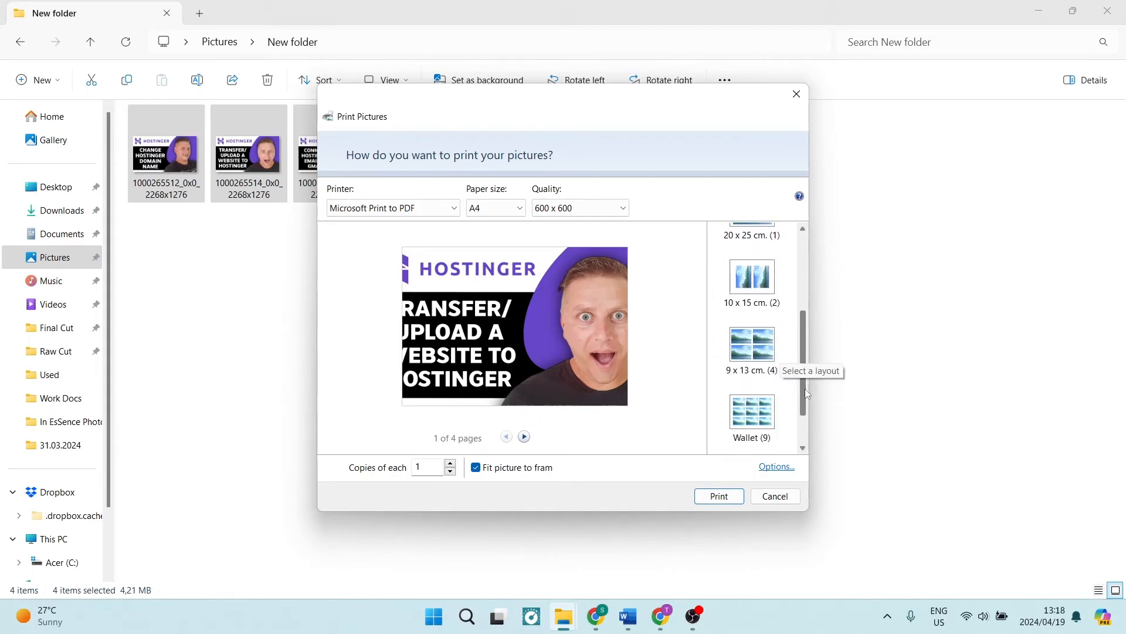
left_click(752, 422)
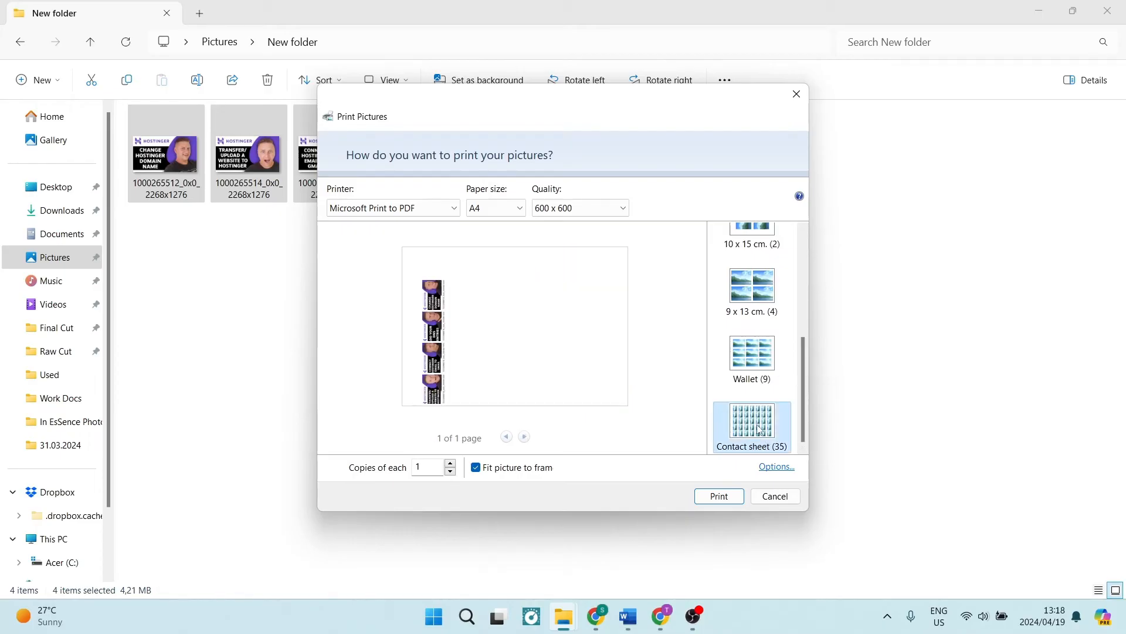
mouse_move(761, 438)
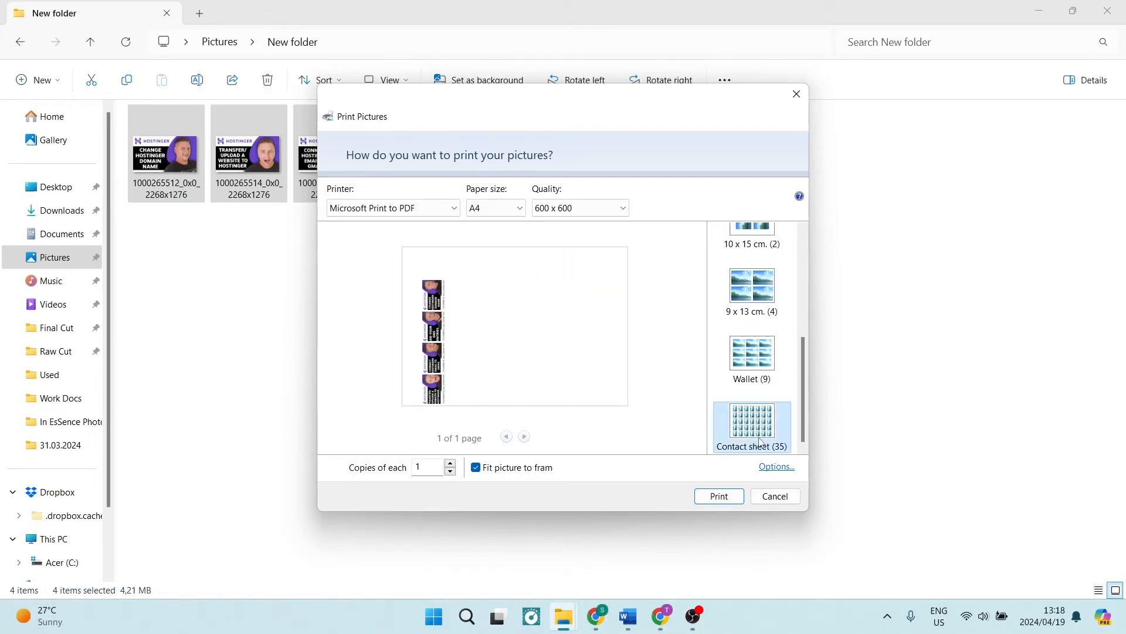
mouse_move(620, 272)
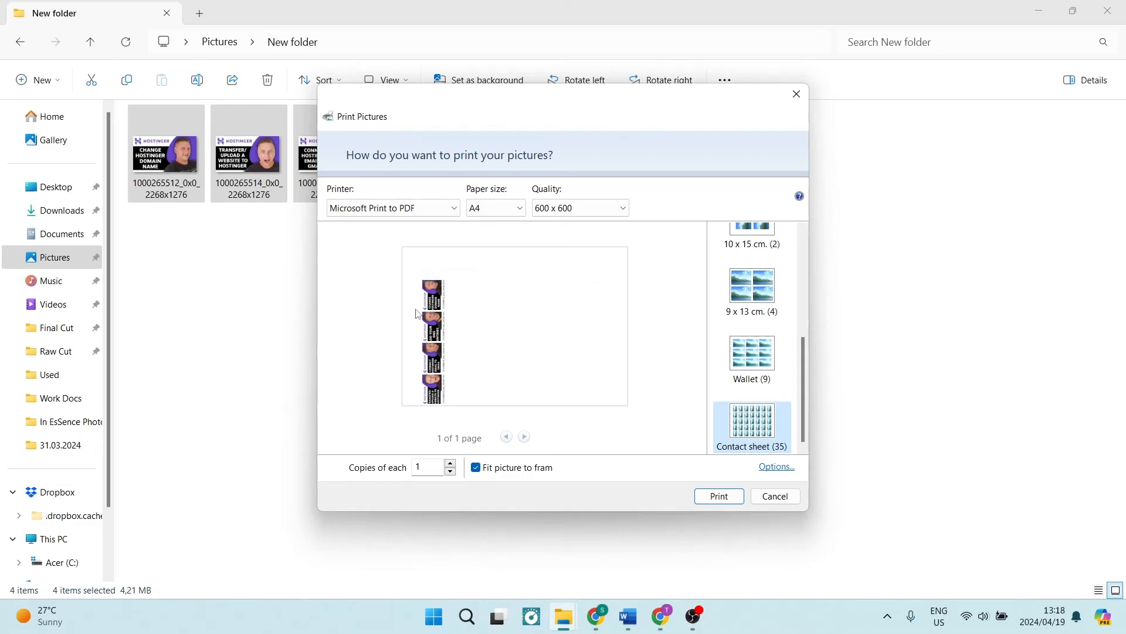
left_click(751, 352)
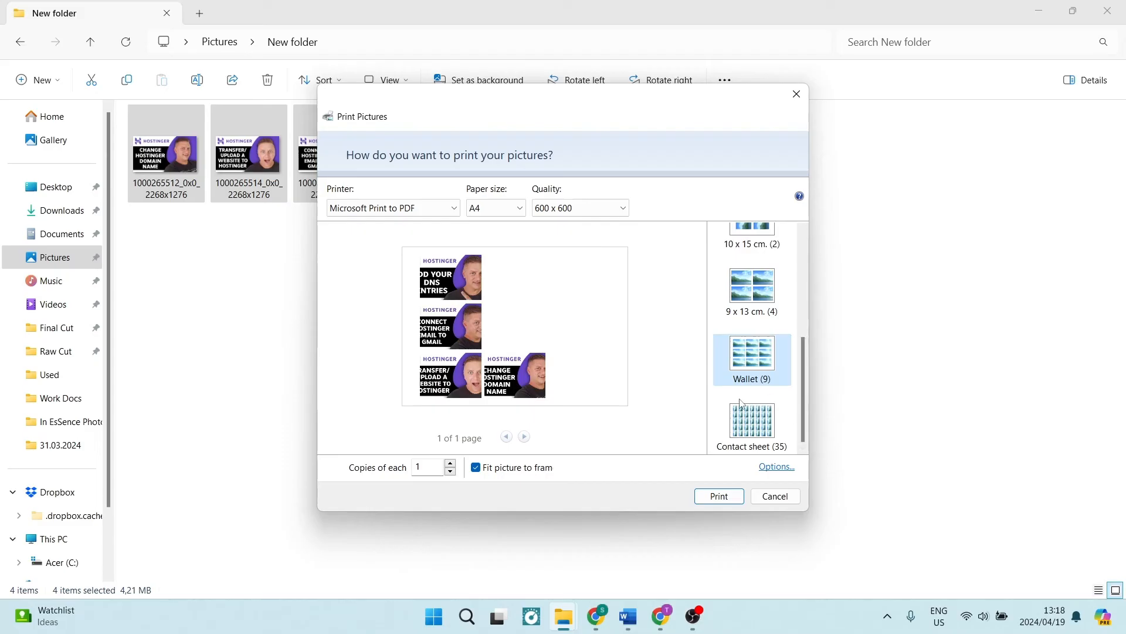
mouse_move(751, 359)
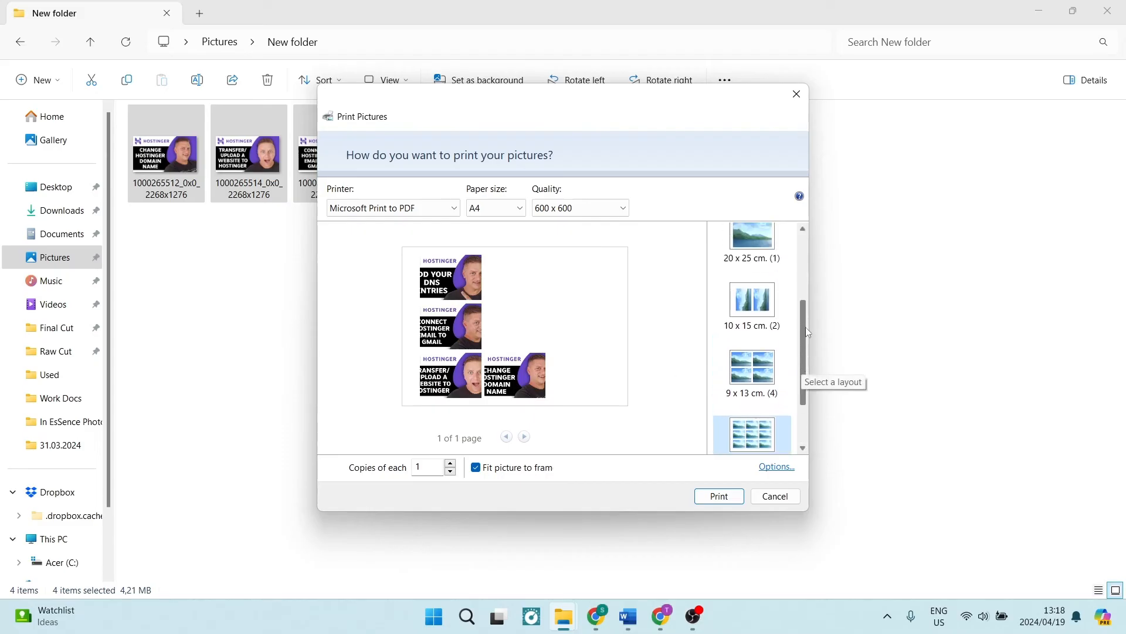
left_click(751, 373)
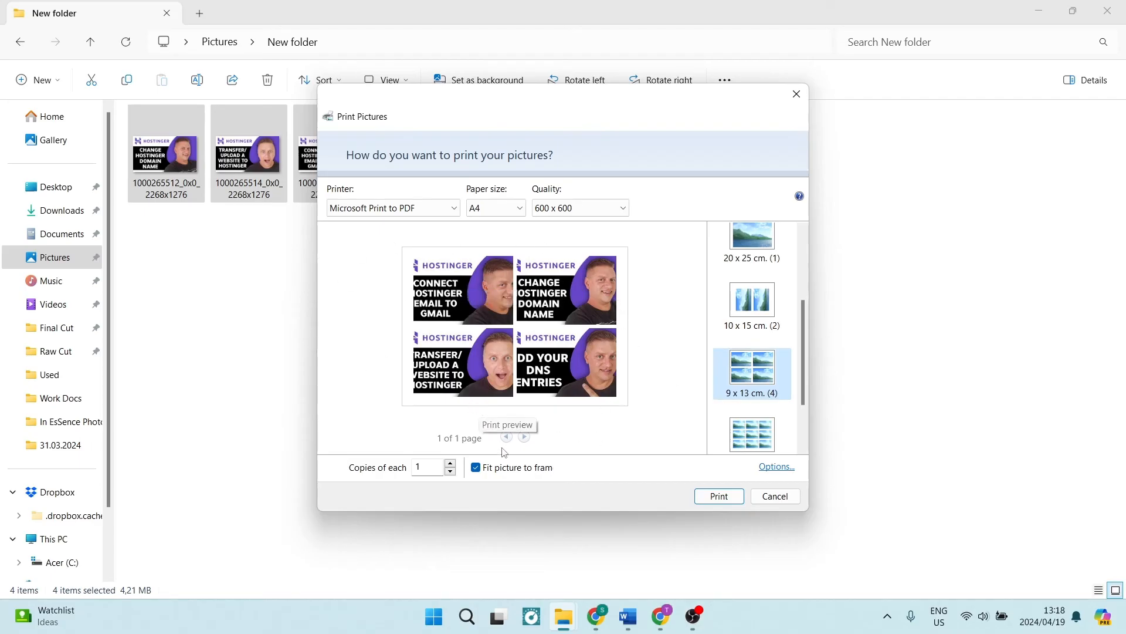
left_click(475, 467)
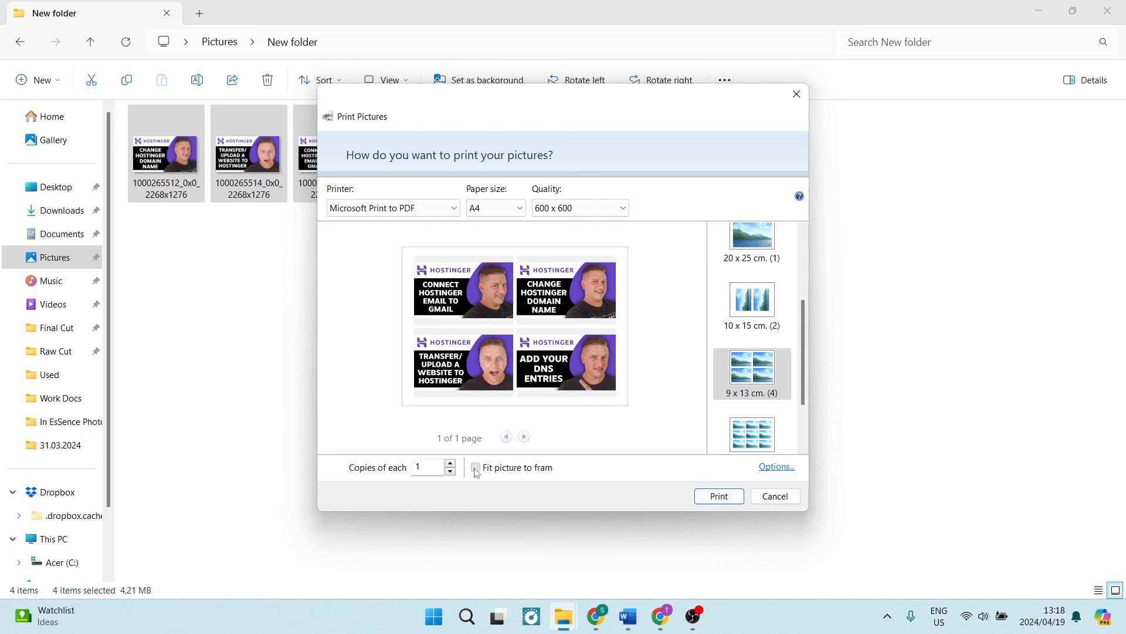
left_click(474, 467)
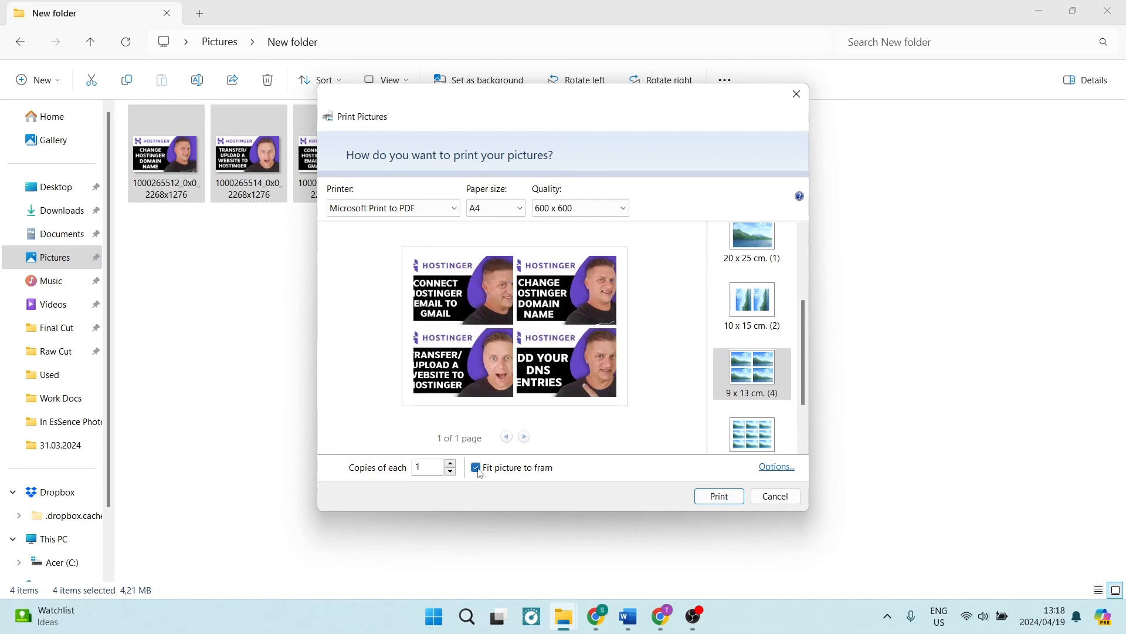
mouse_move(522, 480)
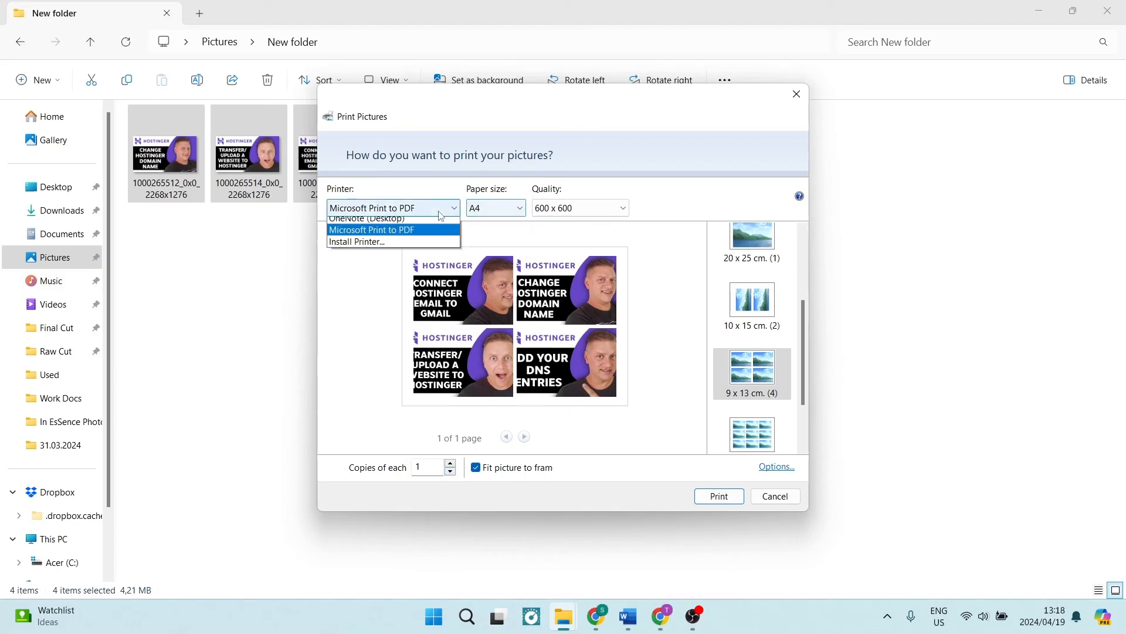
left_click(371, 230)
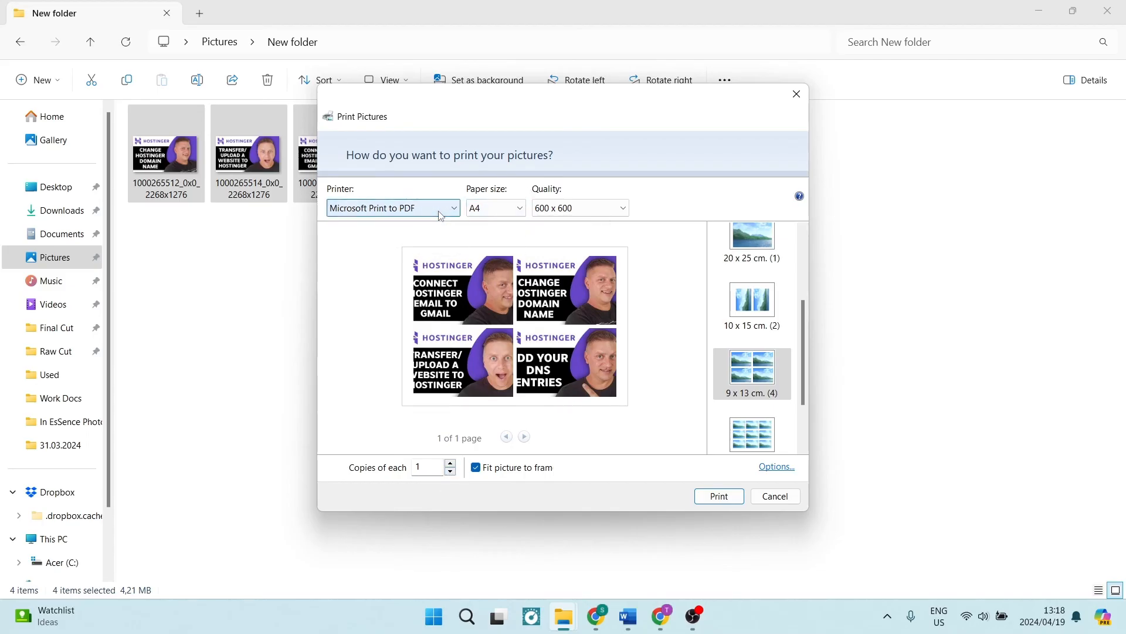
left_click(579, 208)
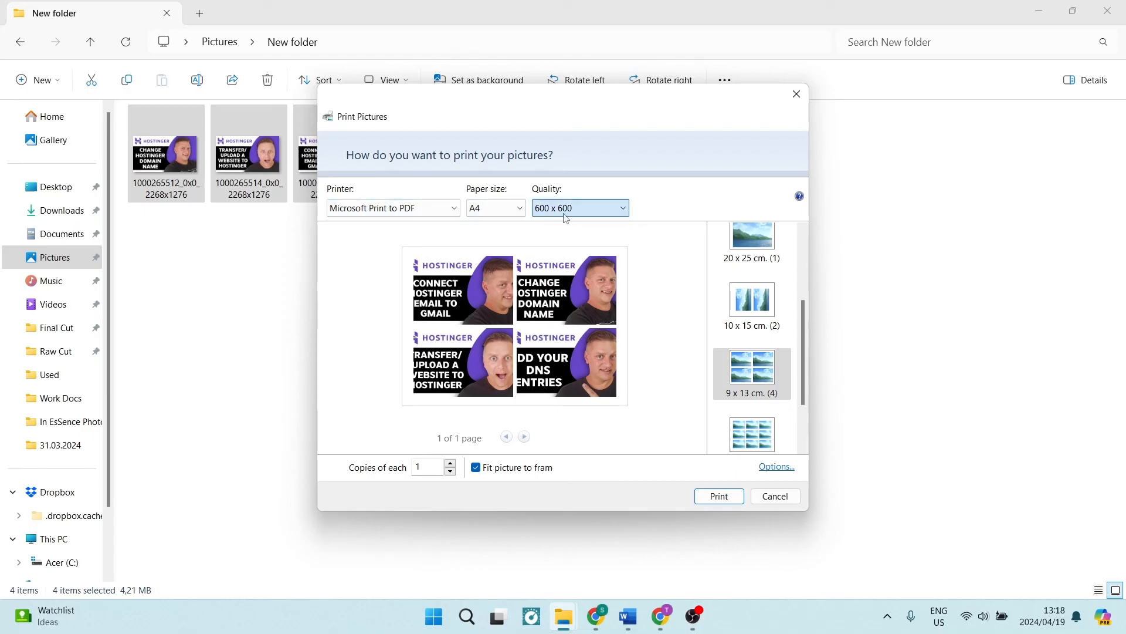